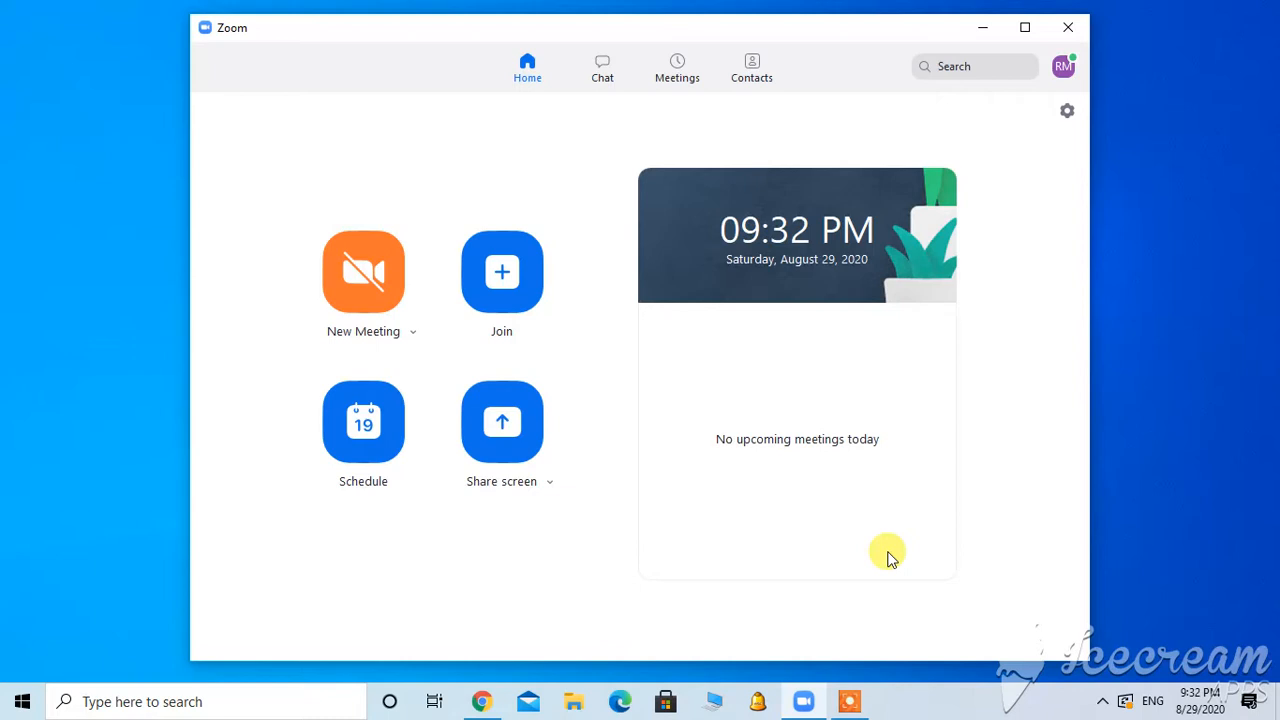
Step: Start scheduling a new meeting and clear the default topic for 'Rawan Musa ICT'
{"action": "left_click", "coordinate": [364, 420]}
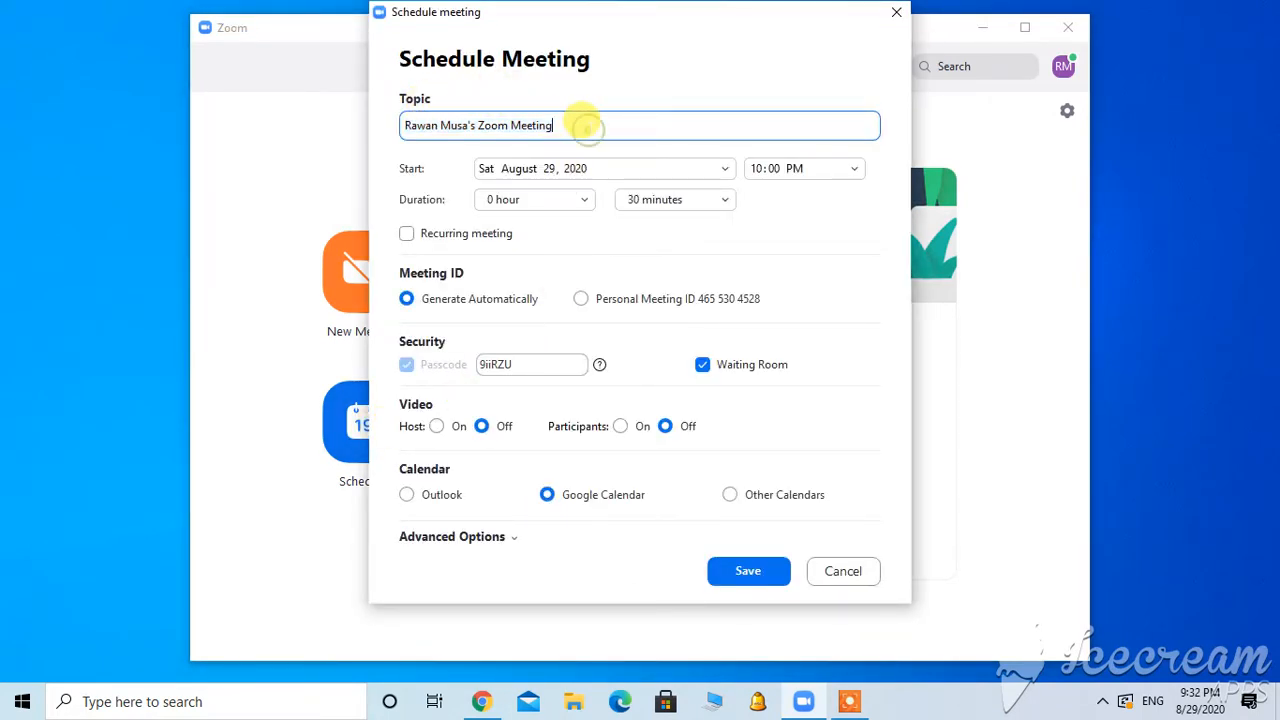
{"action": "key", "text": "Backspace"}
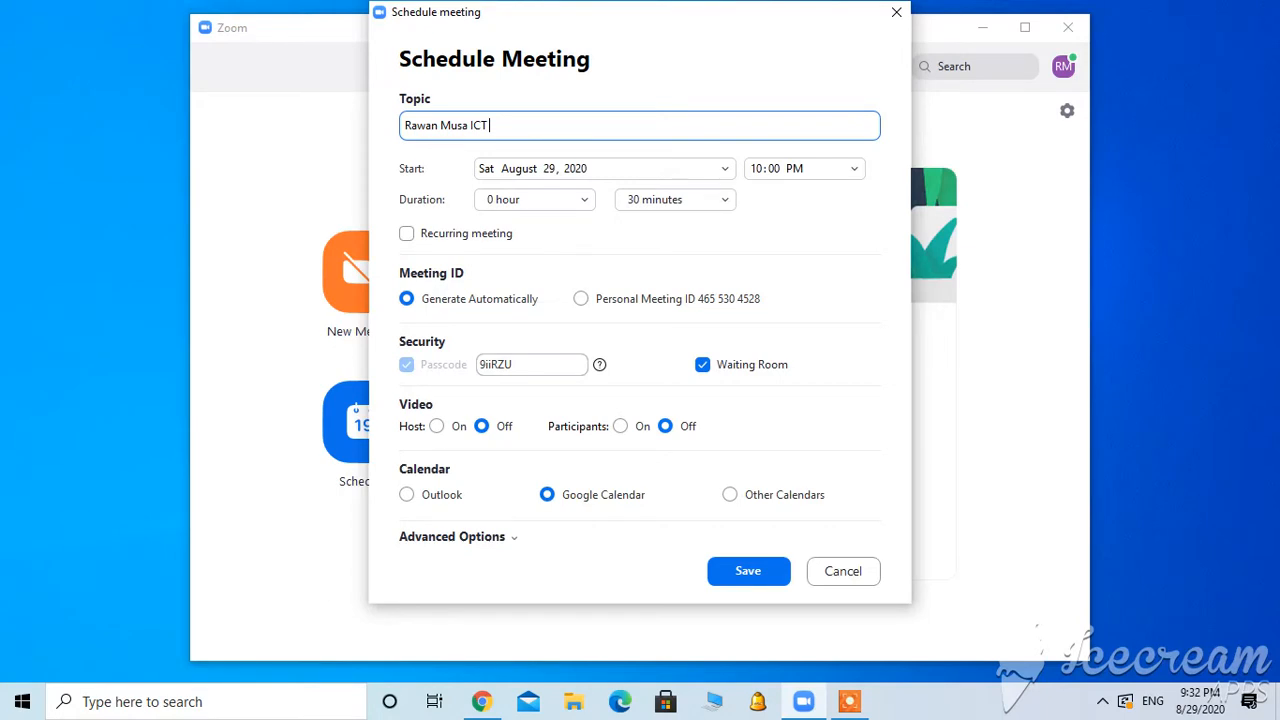
{"action": "mouse_move", "coordinate": [584, 118]}
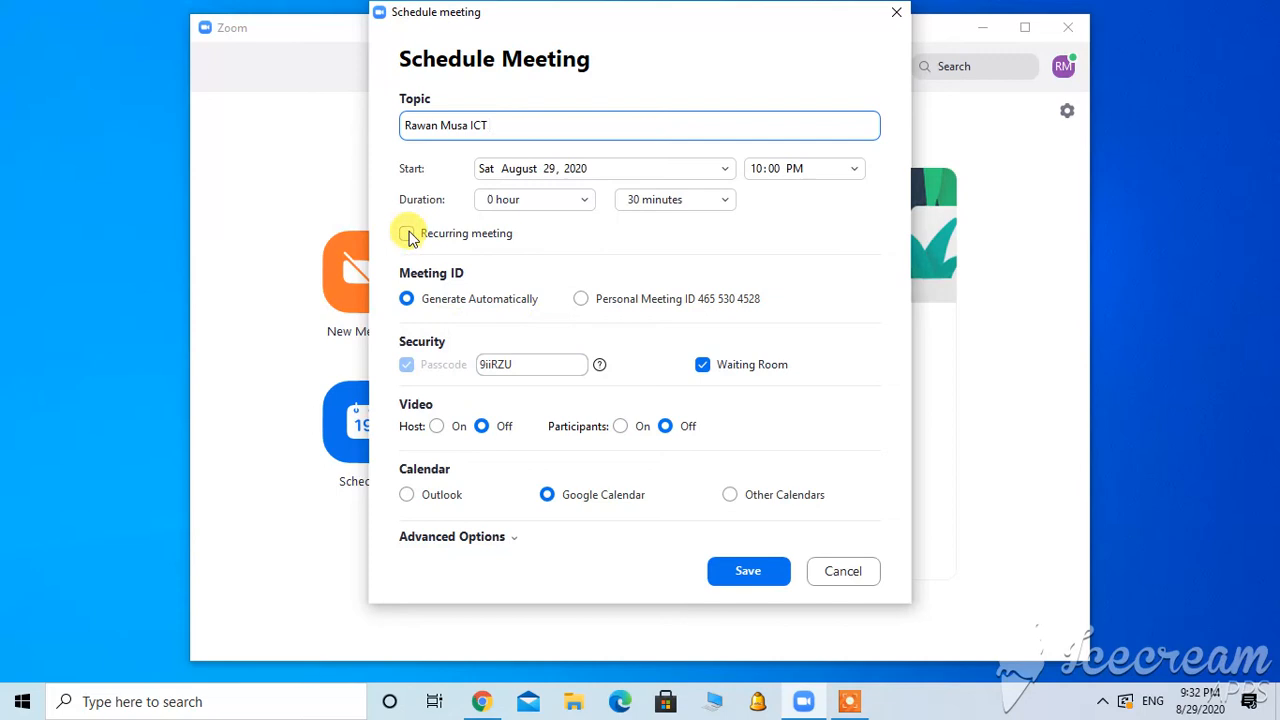
{"action": "left_click", "coordinate": [408, 232]}
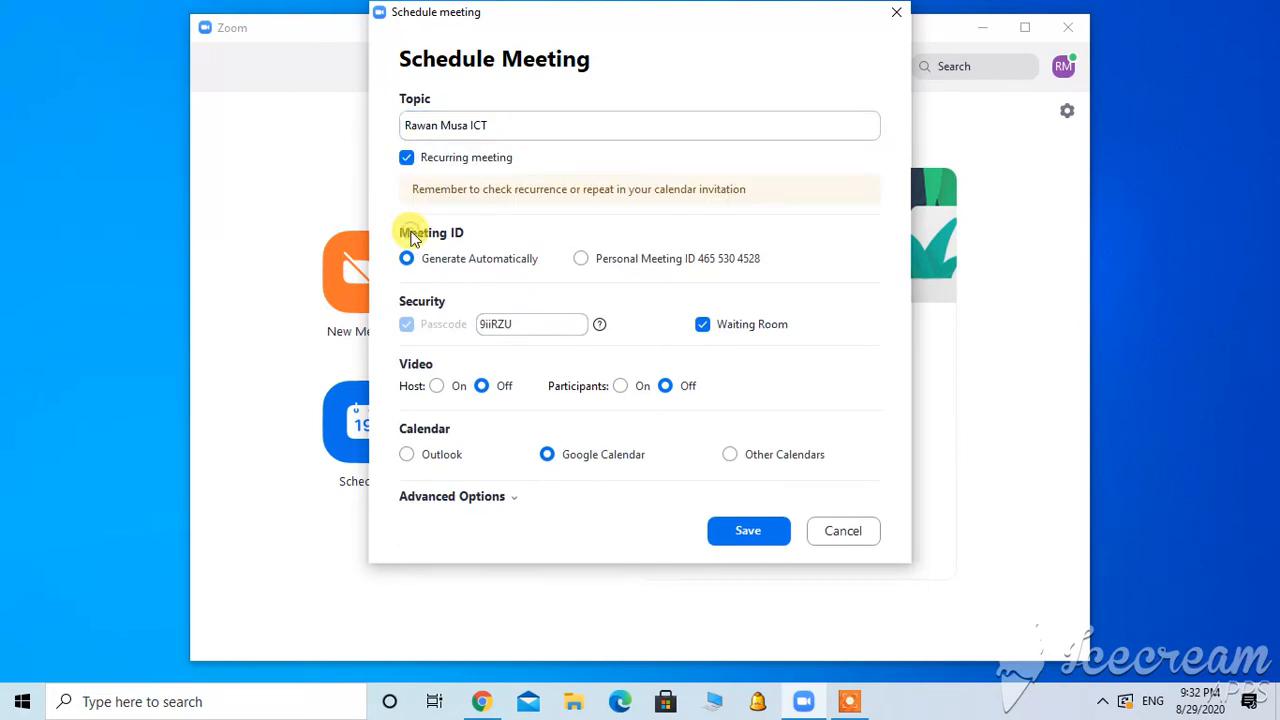
{"action": "mouse_move", "coordinate": [544, 264]}
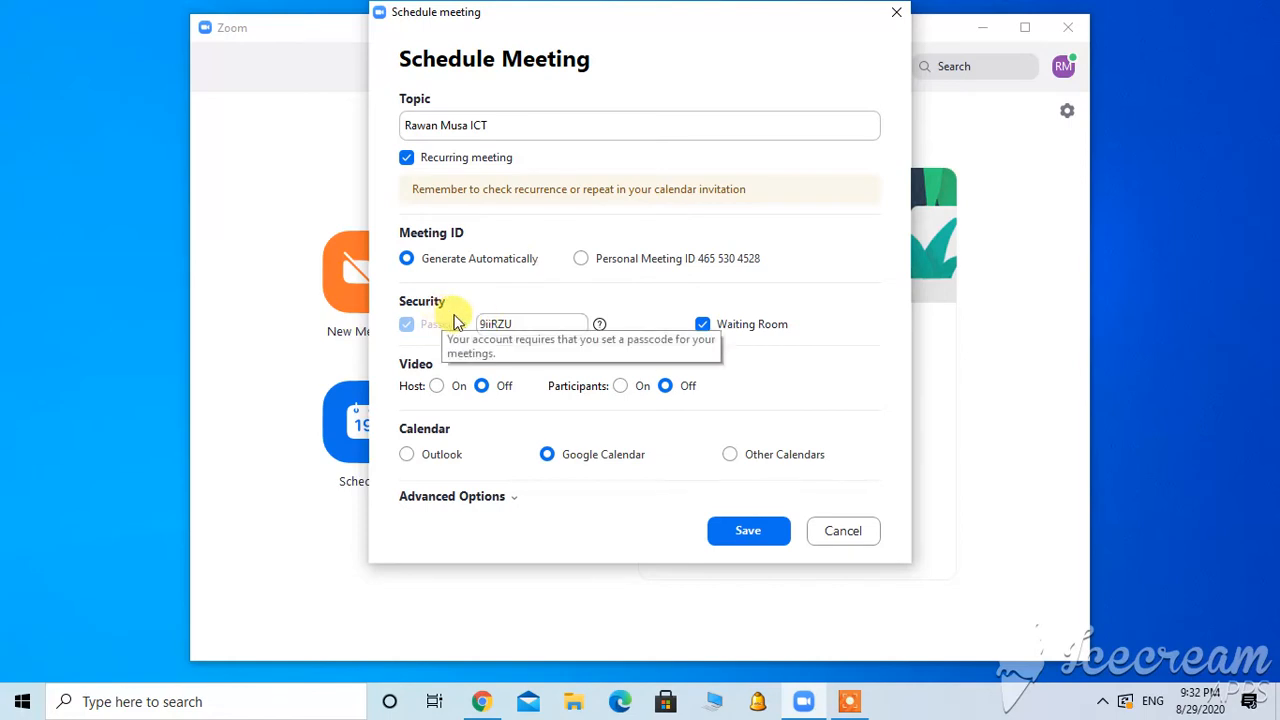
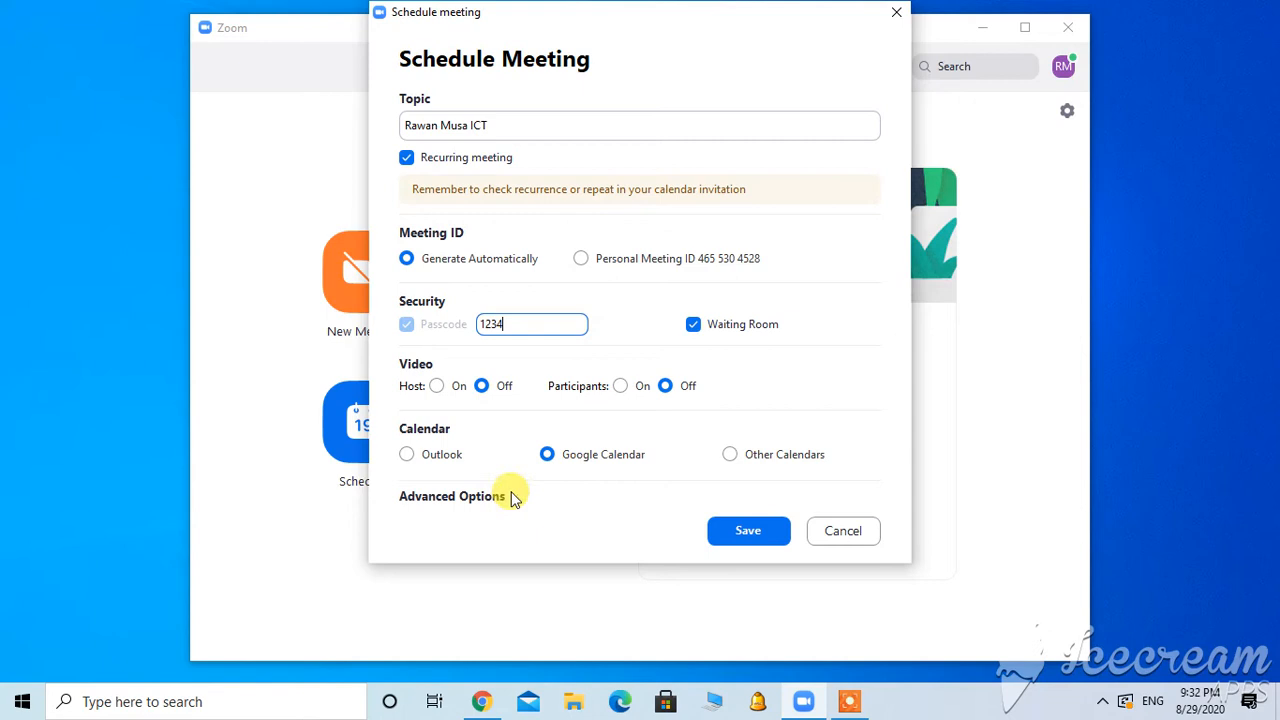
Step: Expand Advanced Options and enable joining before the host
{"action": "left_click", "coordinate": [452, 496]}
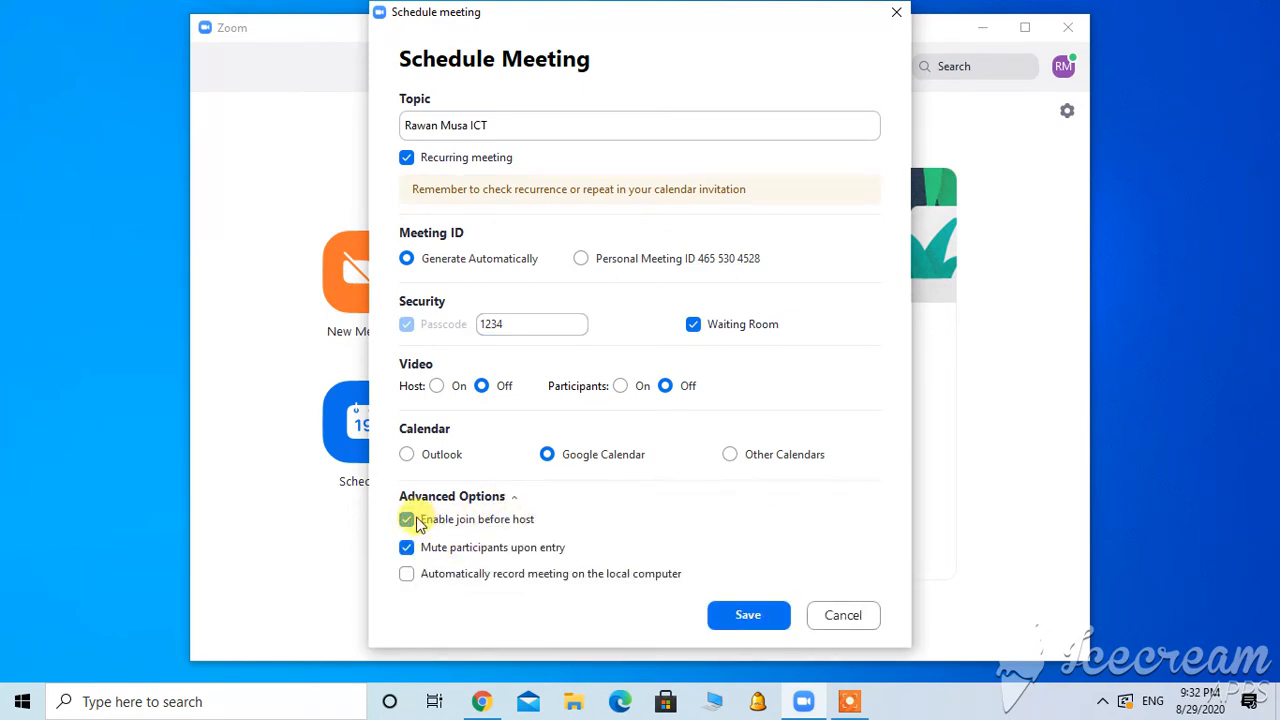
{"action": "left_click", "coordinate": [406, 520]}
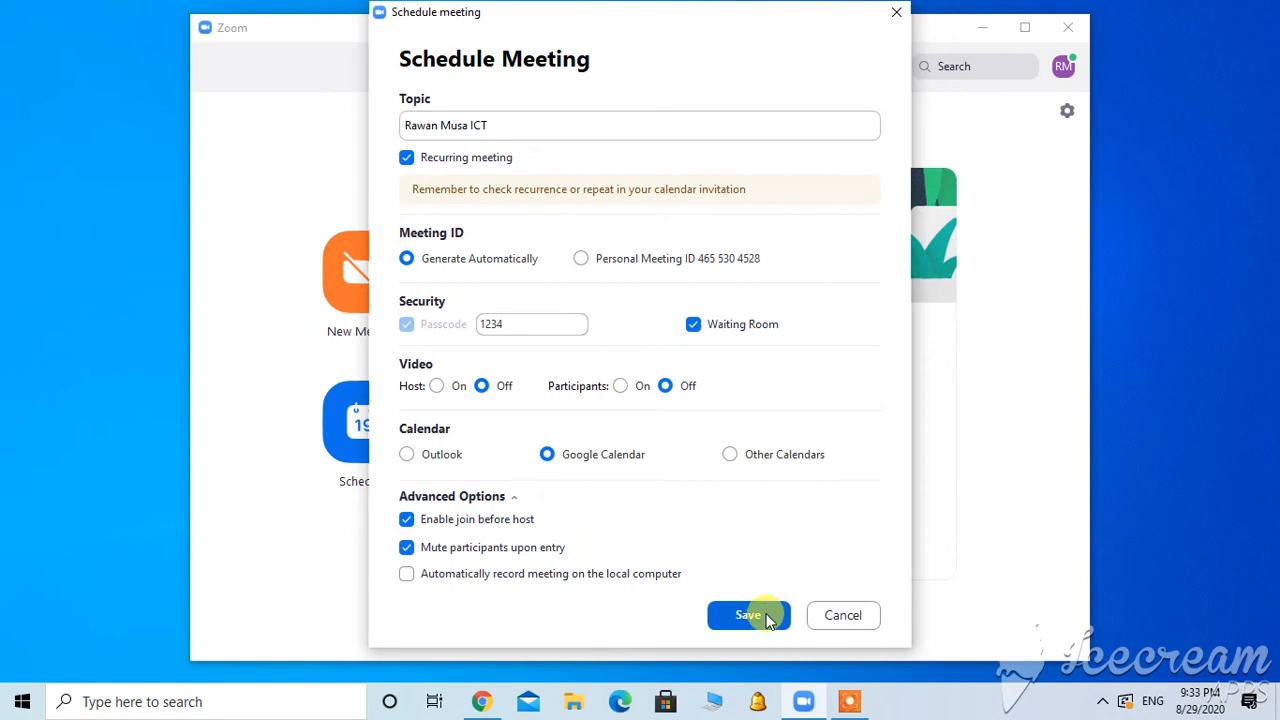
Step: Save the scheduled meeting and return to the home screen
{"action": "left_click", "coordinate": [748, 616]}
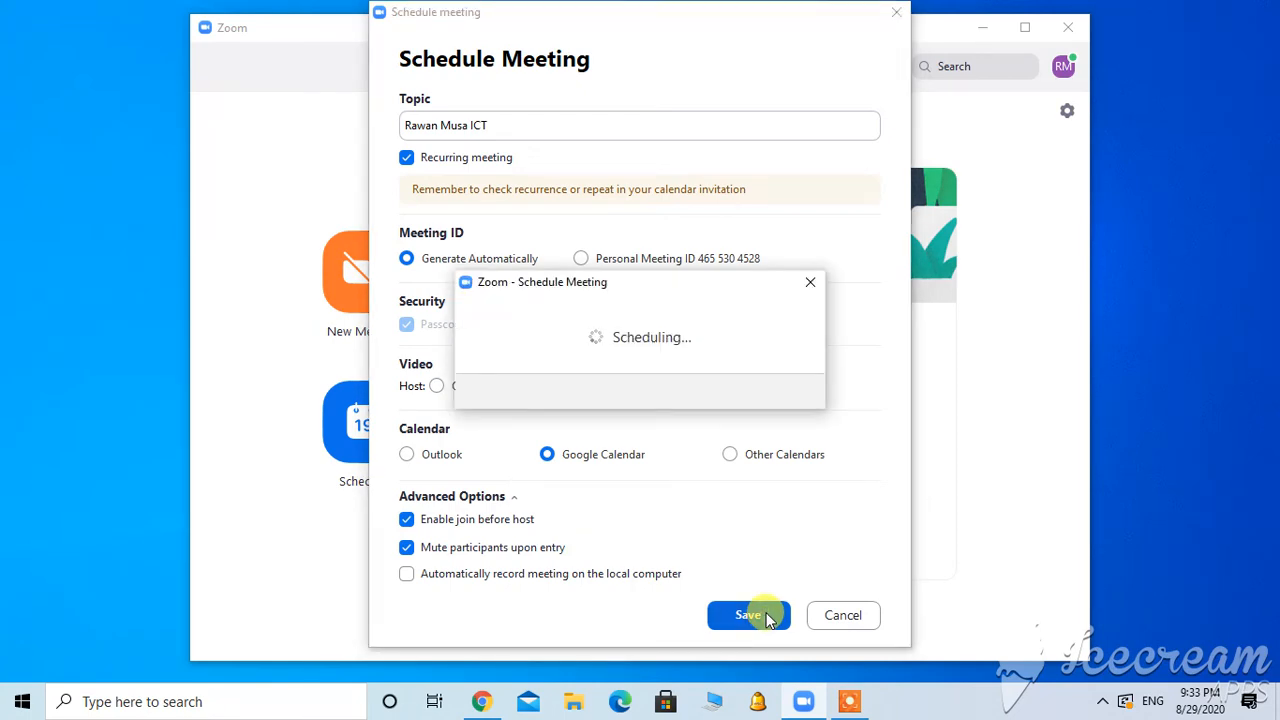
{"action": "left_click", "coordinate": [748, 616]}
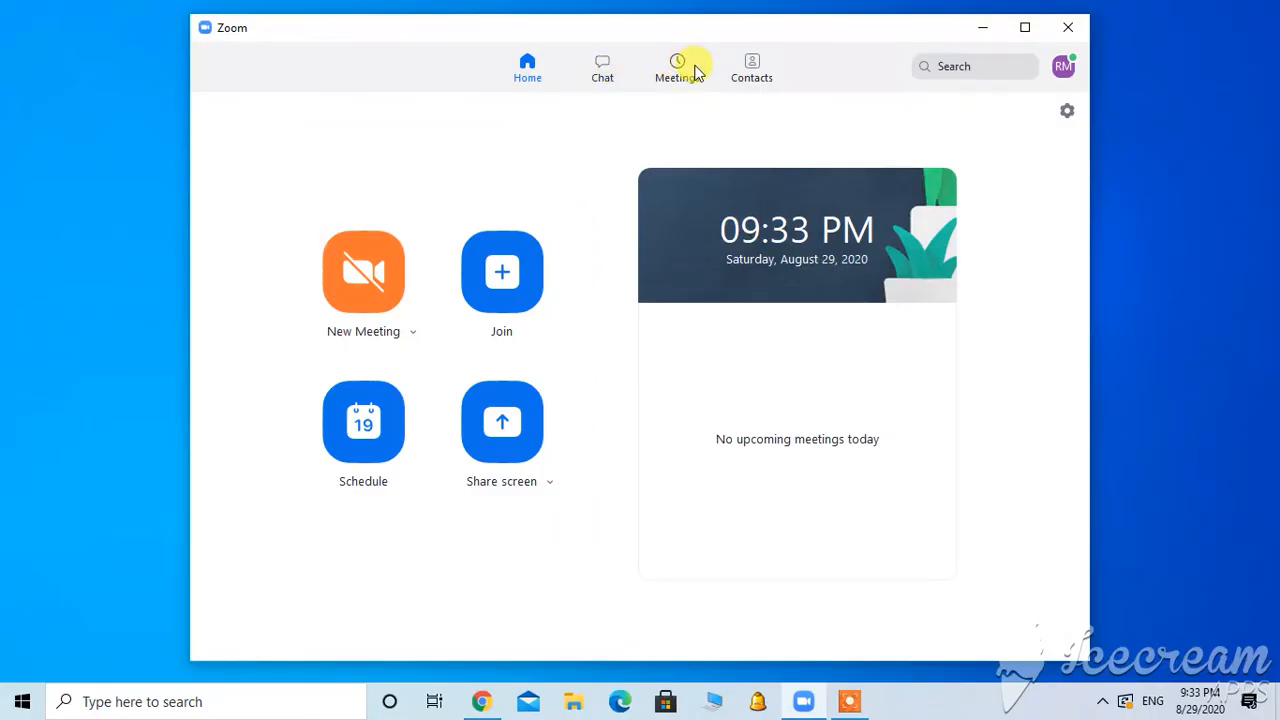
Step: Copy the recurring 'Rawan Musa ICT' meeting's invitation from the upcoming meetings list
{"action": "left_click", "coordinate": [676, 68]}
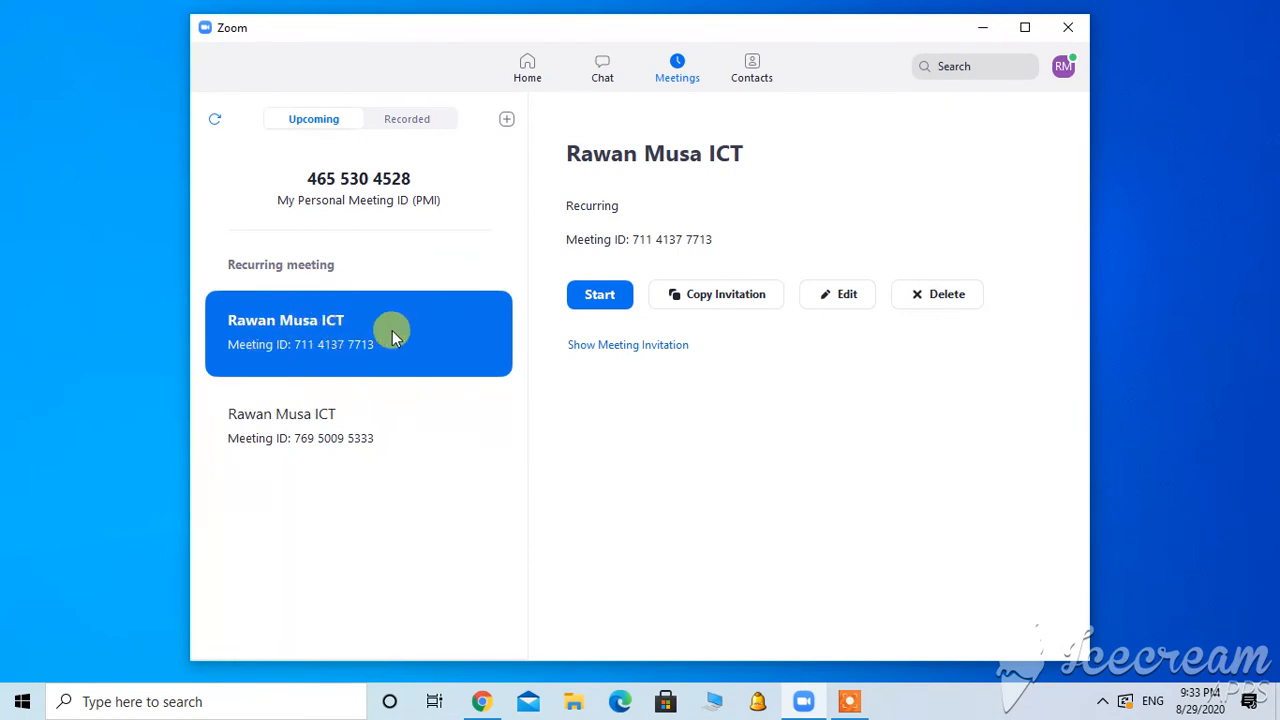
{"action": "mouse_move", "coordinate": [472, 320]}
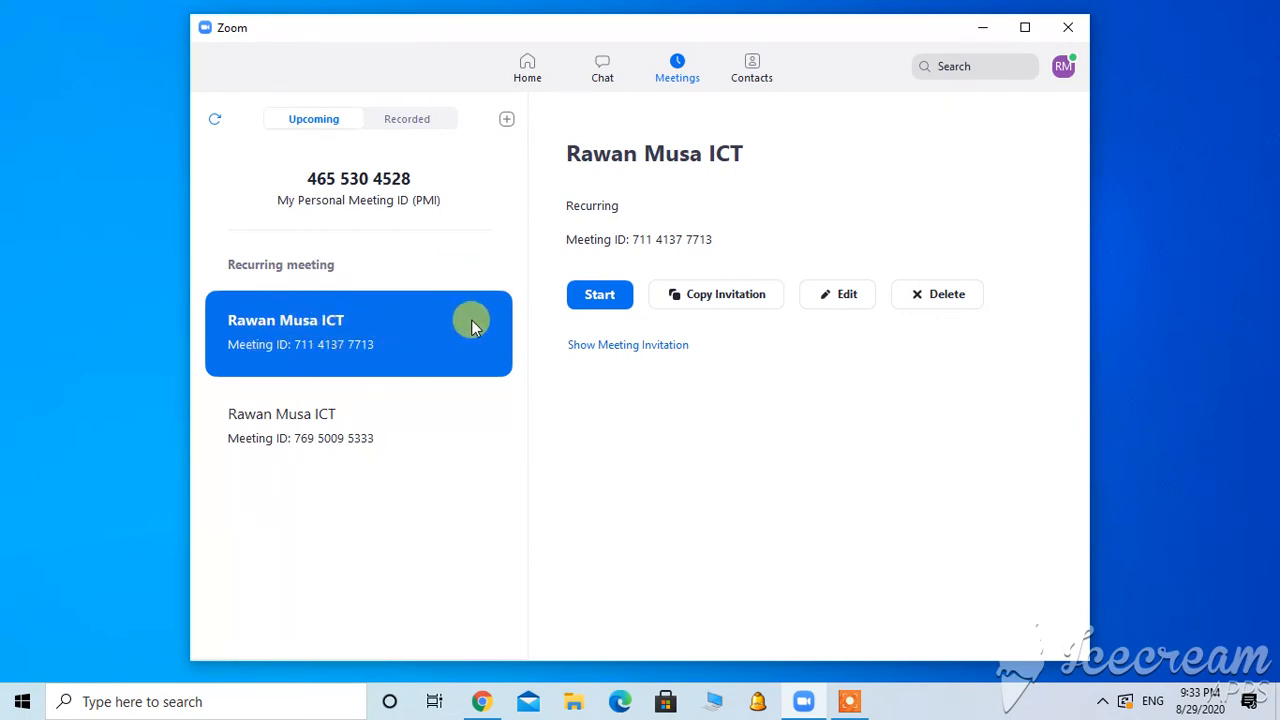
{"action": "mouse_move", "coordinate": [420, 348]}
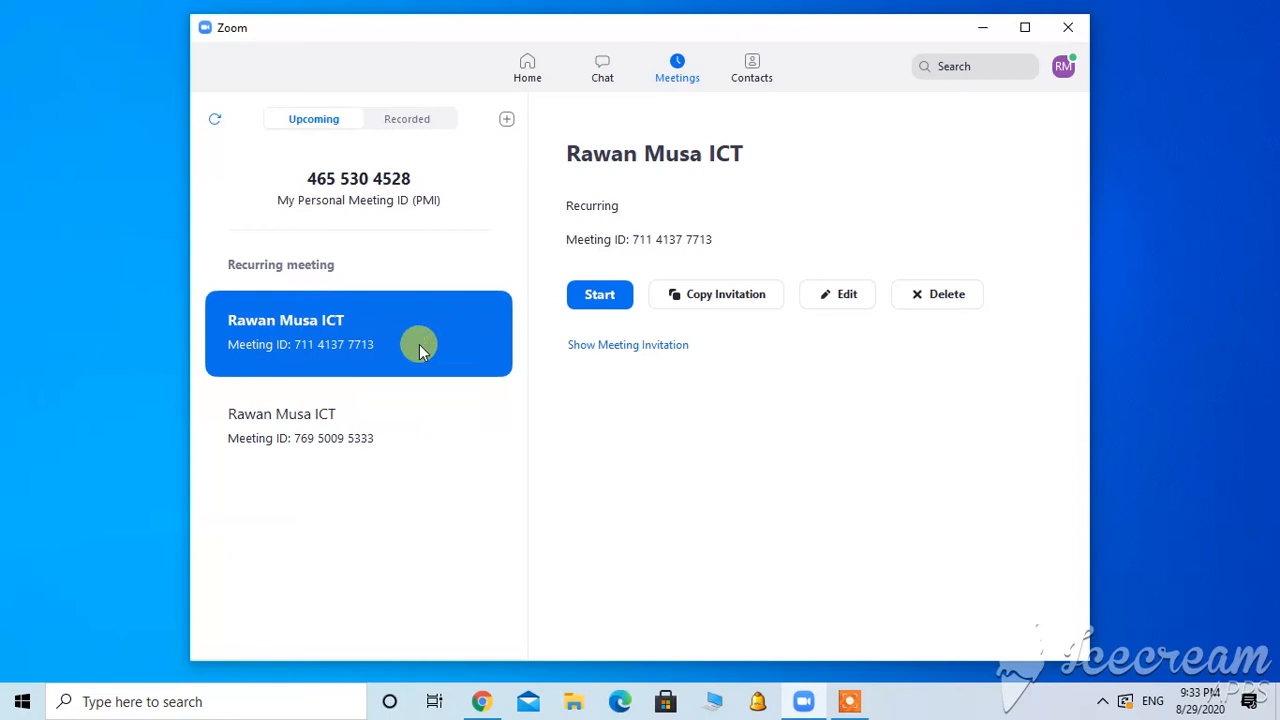
{"action": "mouse_move", "coordinate": [716, 292]}
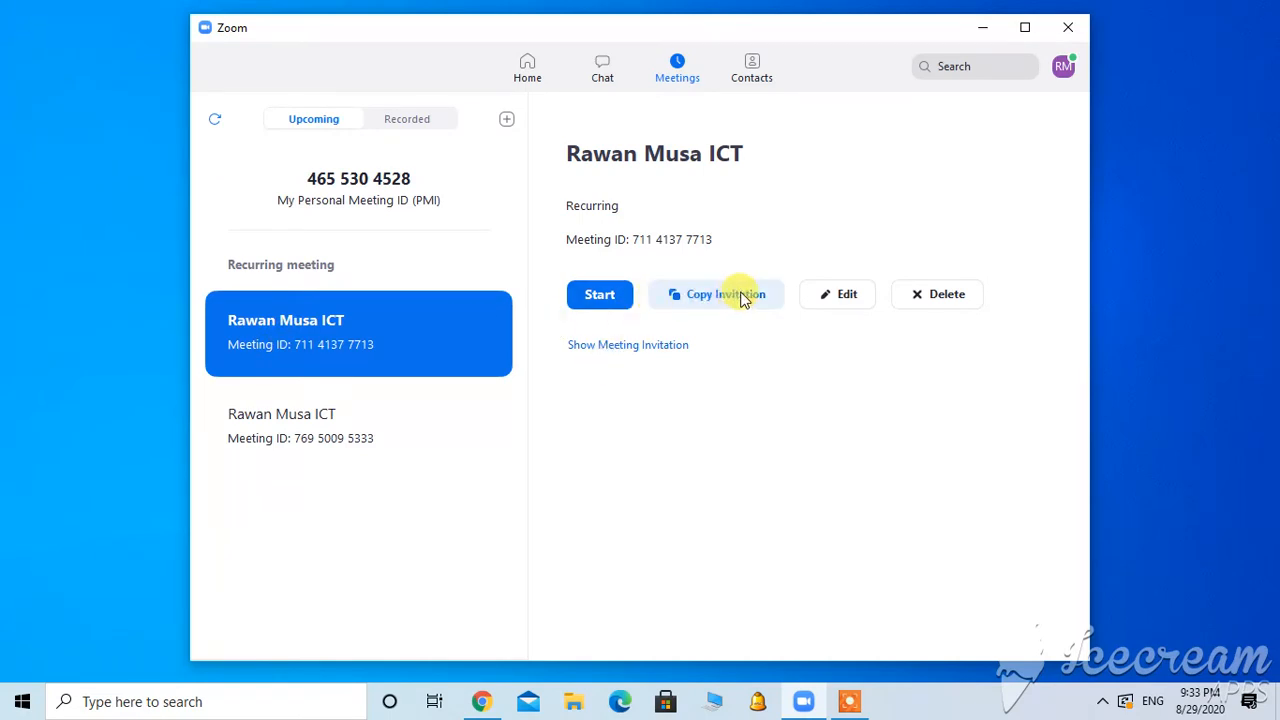
{"action": "left_click", "coordinate": [716, 292]}
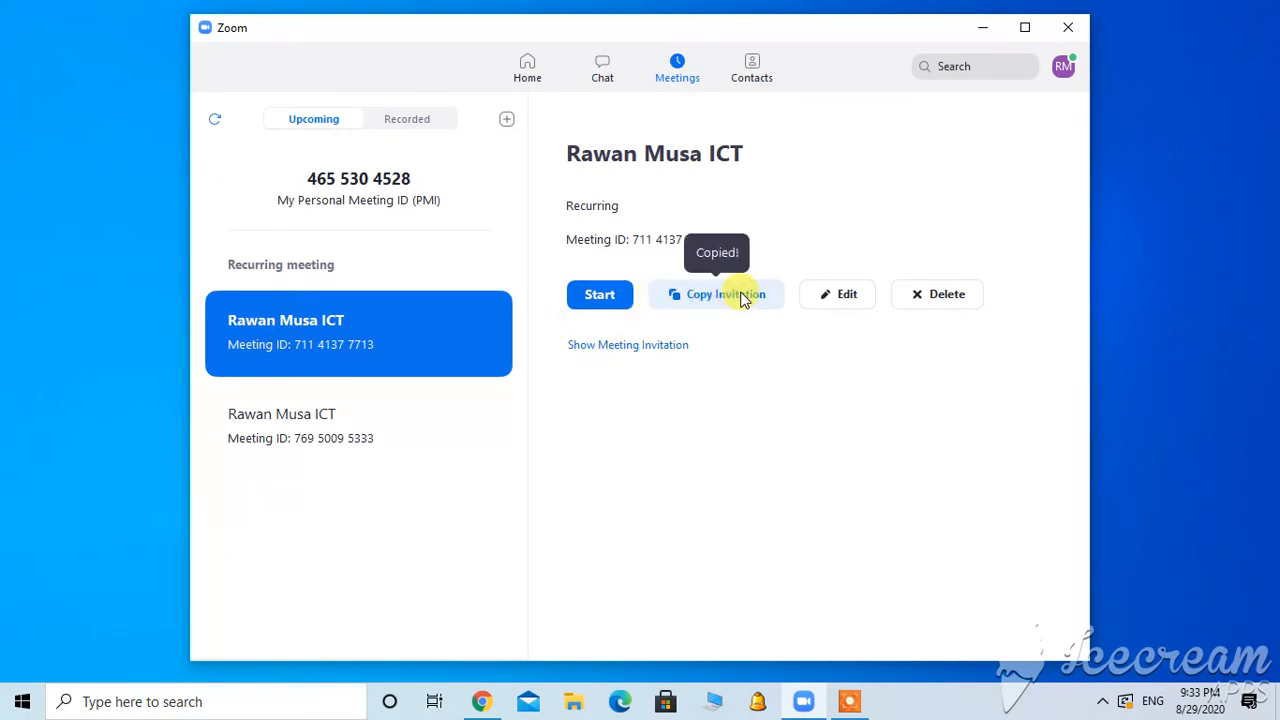